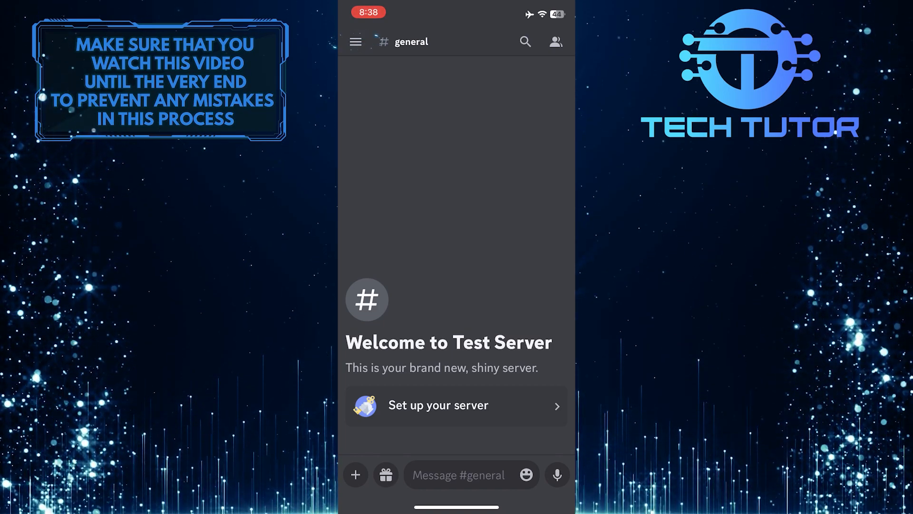
- Open your account's Profiles settings and show the Server Profiles tab for Test Server
click(355, 41)
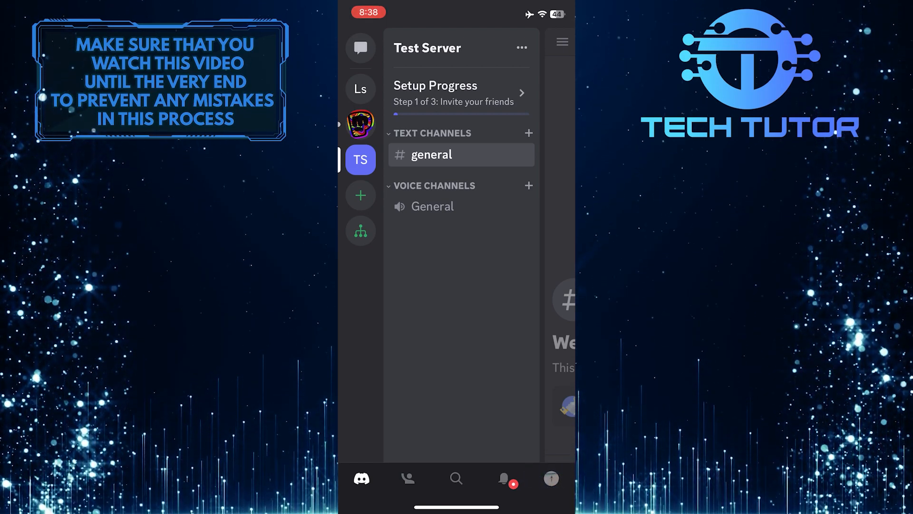
click(549, 478)
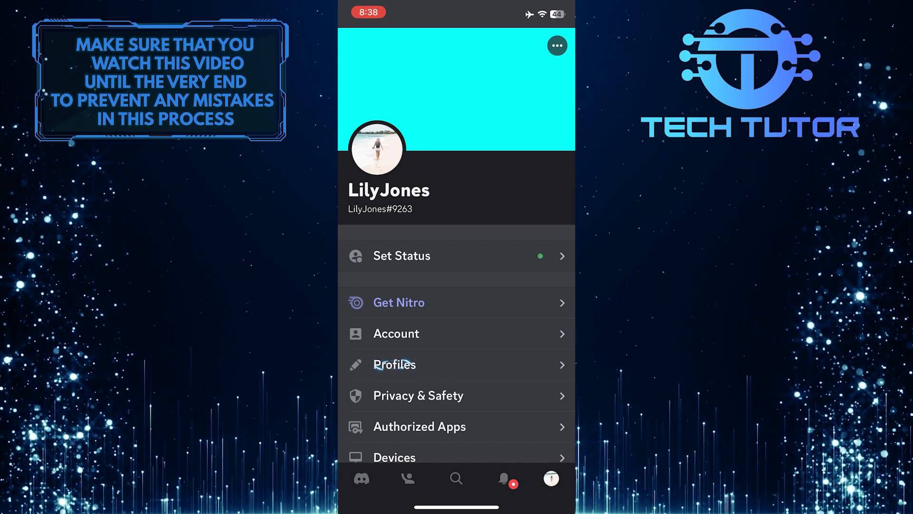
click(394, 364)
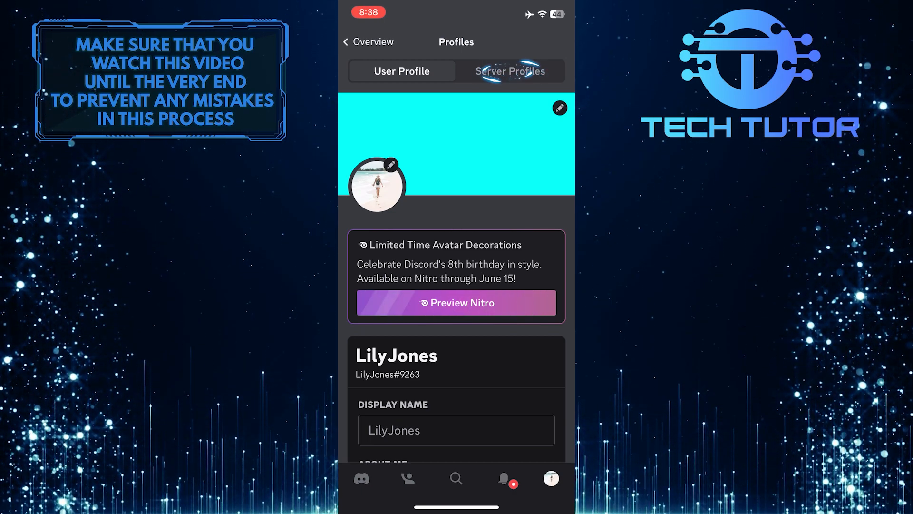
click(509, 71)
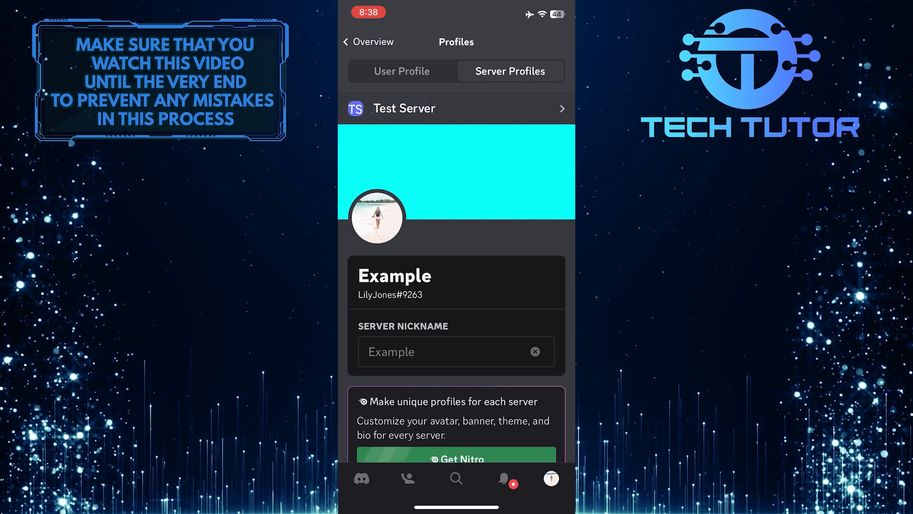
- Pick LilyJones's server in the server picker and clear its Tech Tutor nickname
click(456, 108)
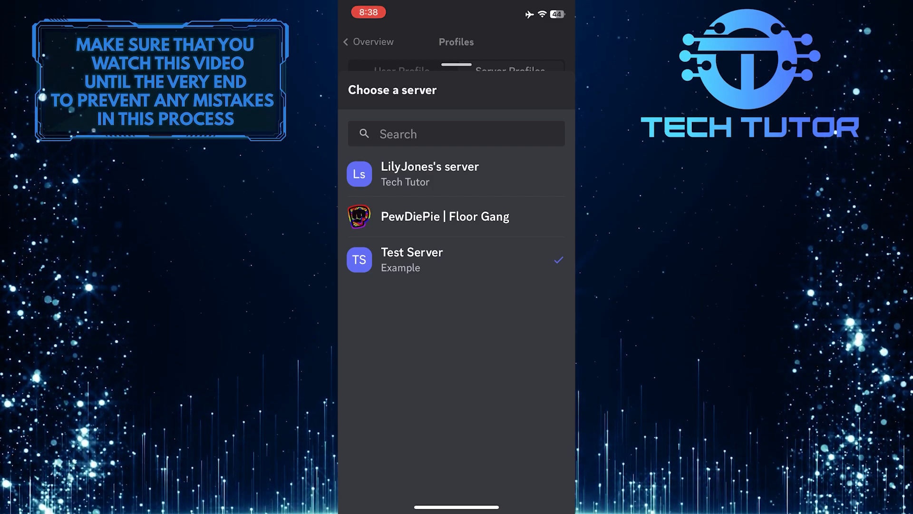
click(456, 173)
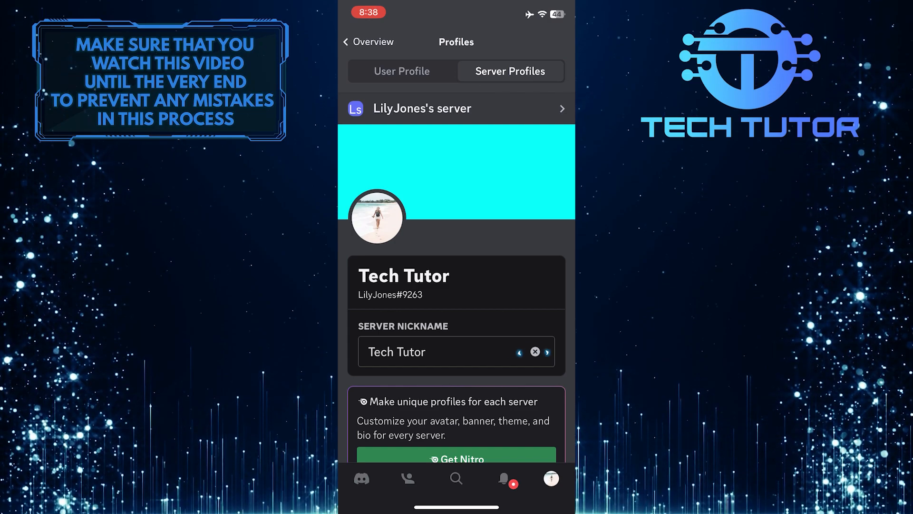
click(534, 351)
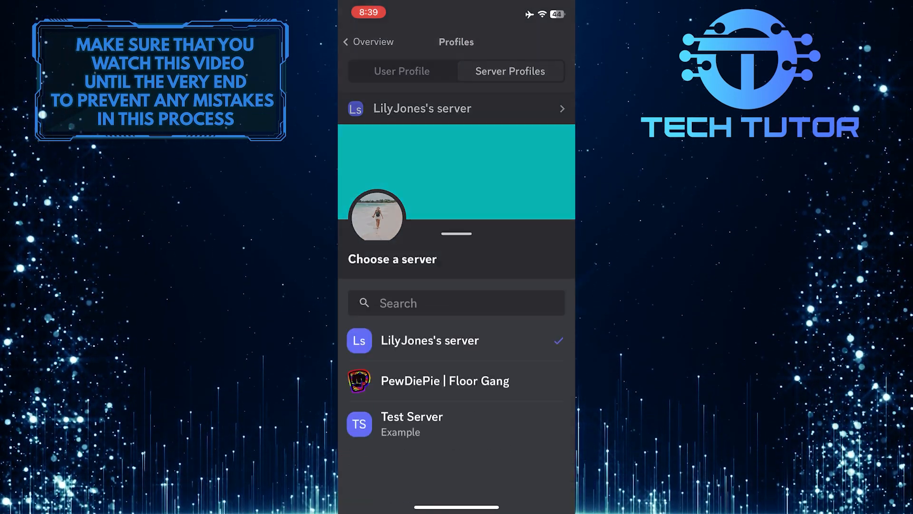
click(411, 423)
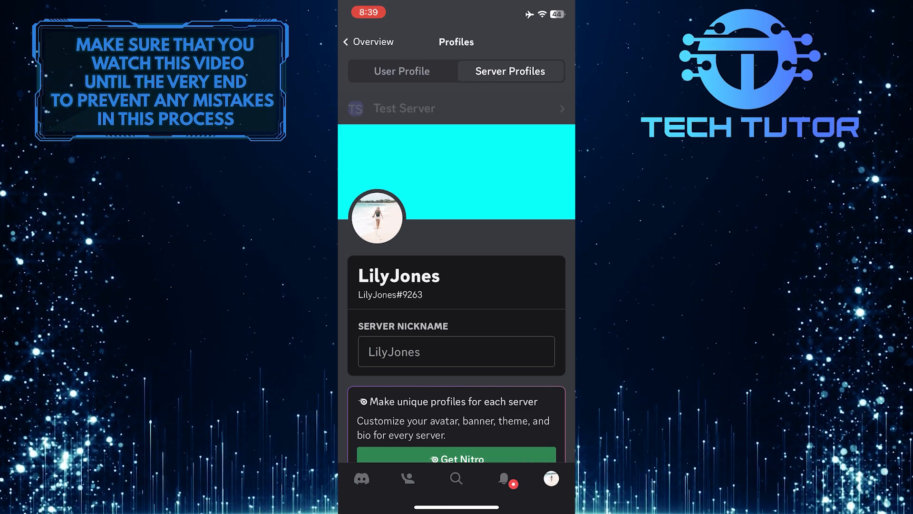
click(456, 109)
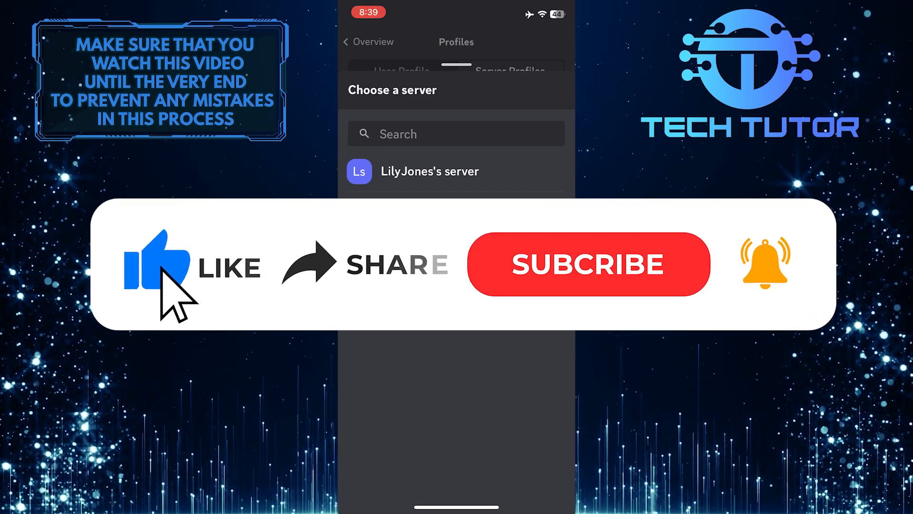
mouse_move(326, 297)
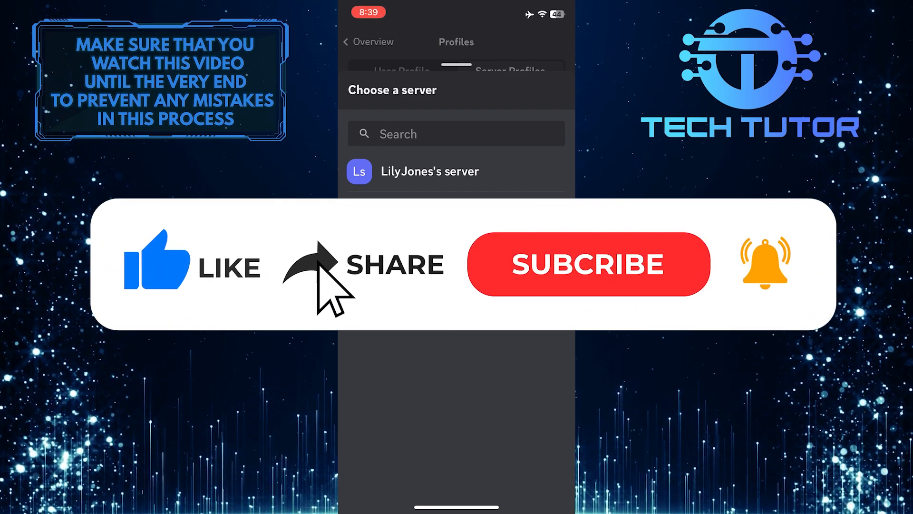